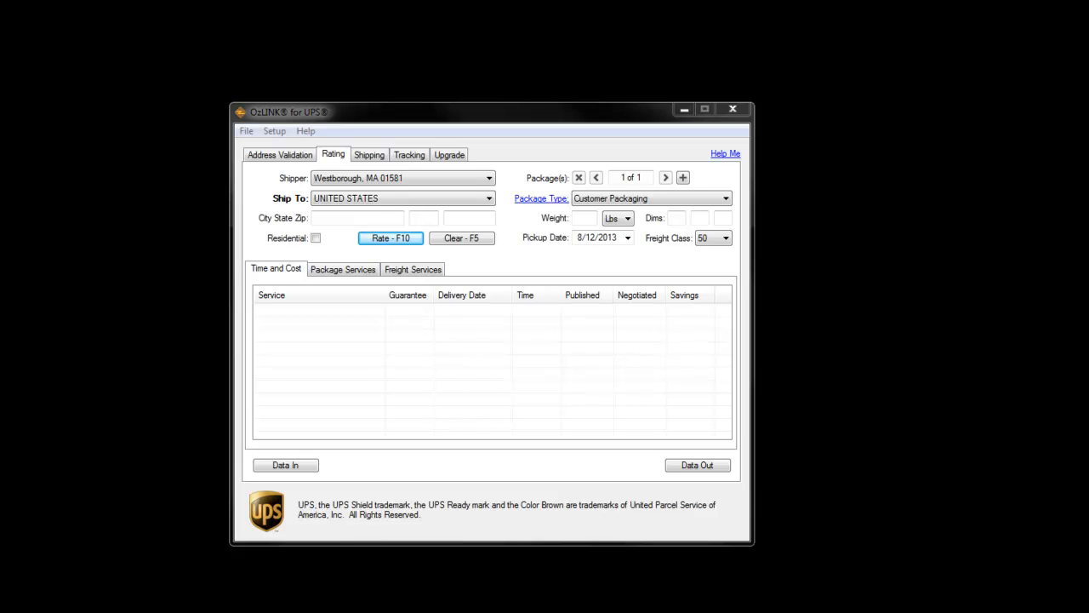
{"action": "mouse_move", "coordinate": [442, 119]}
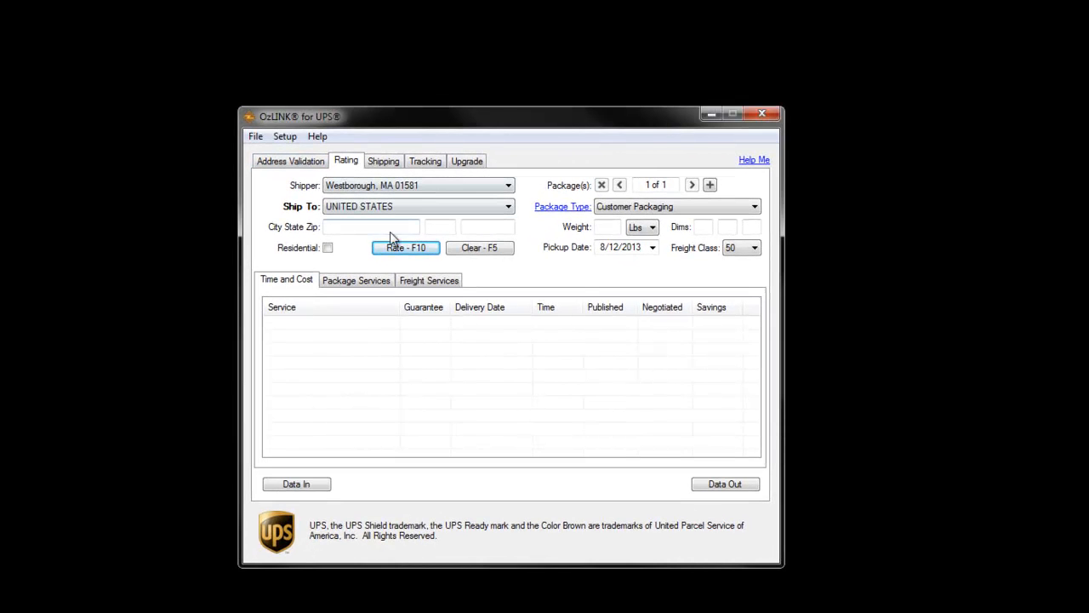
Show the Freight Services options on the Rating tab.
{"action": "left_click", "coordinate": [429, 279]}
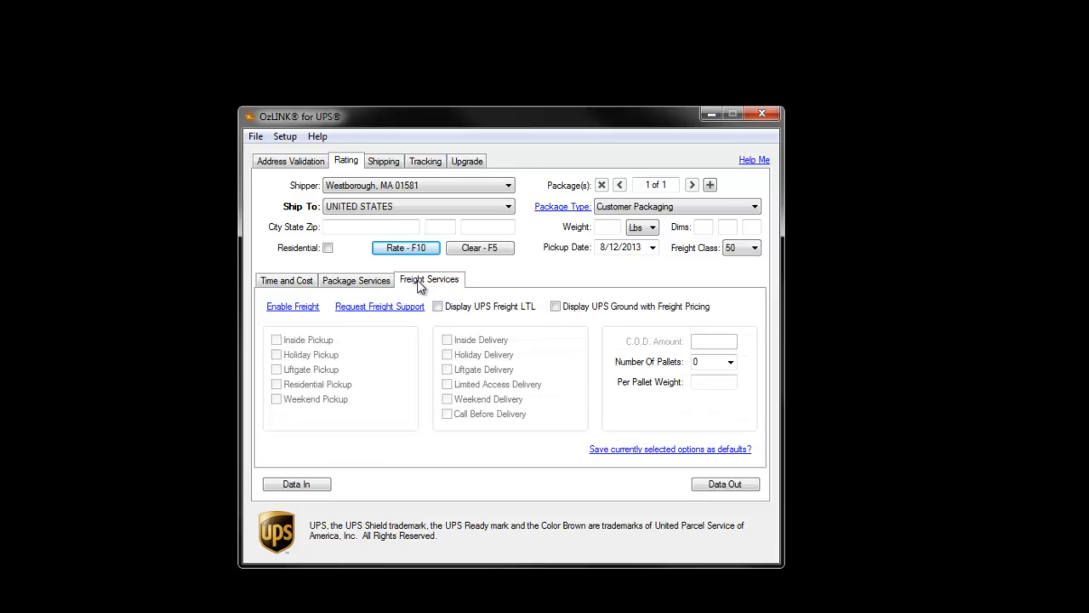
{"action": "mouse_move", "coordinate": [292, 318]}
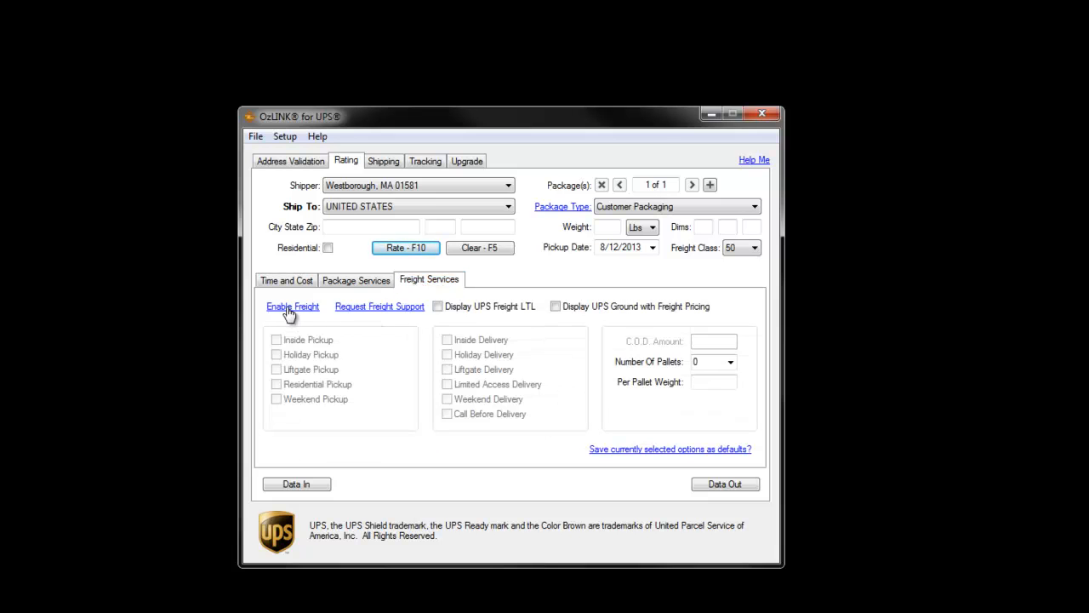
Send the Enable Freight activation request with LTL Pricing Agreement Yes and Czar rates No, then bring up the freight site registration guide.
{"action": "left_click", "coordinate": [293, 306]}
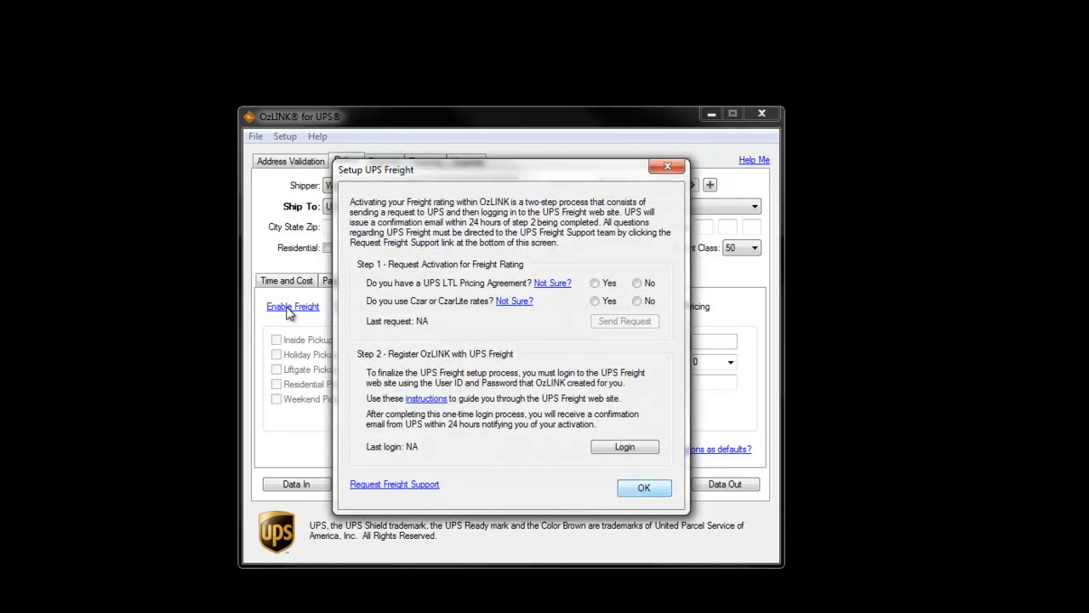
{"action": "left_click", "coordinate": [596, 283]}
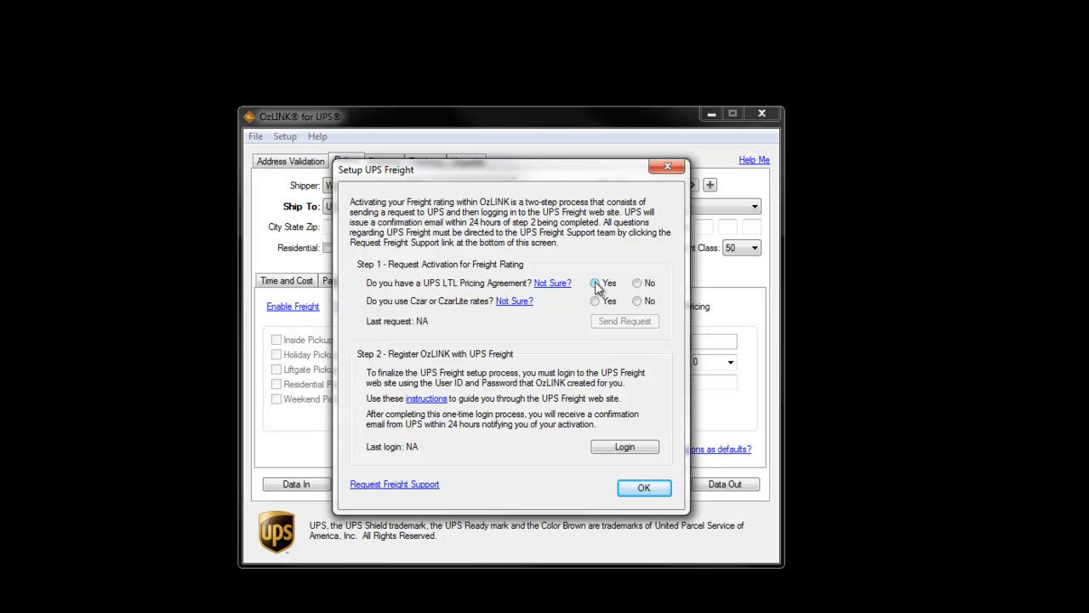
{"action": "left_click", "coordinate": [596, 283]}
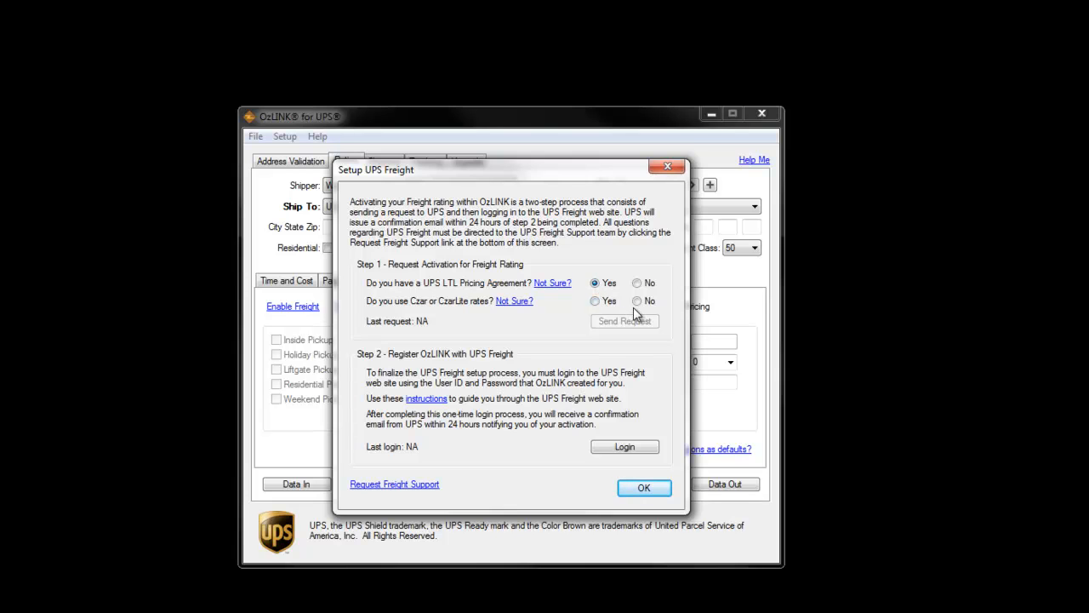
{"action": "left_click", "coordinate": [637, 300]}
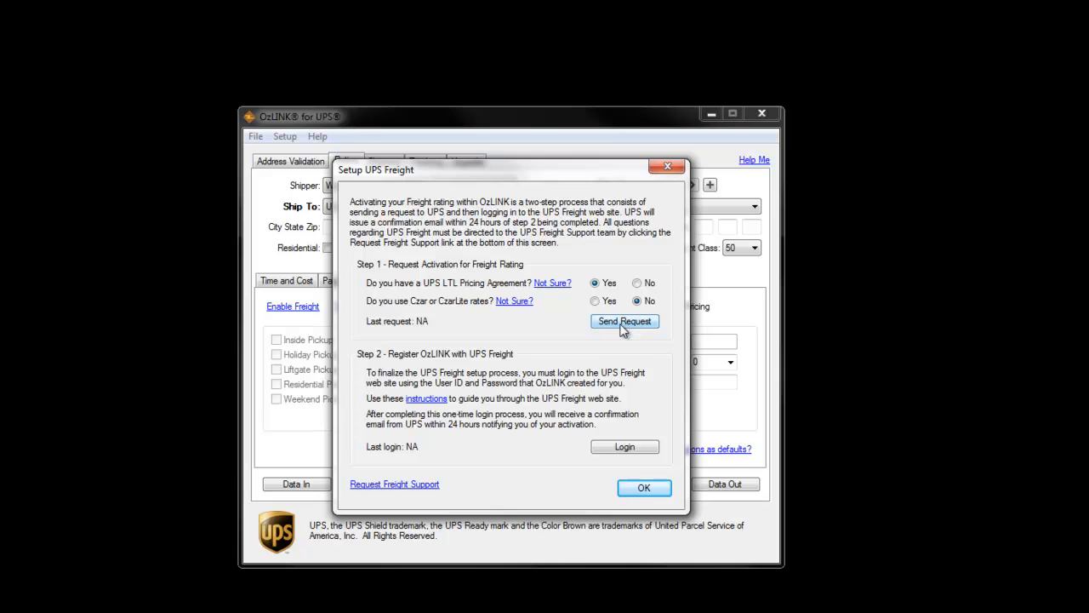
{"action": "left_click", "coordinate": [624, 320]}
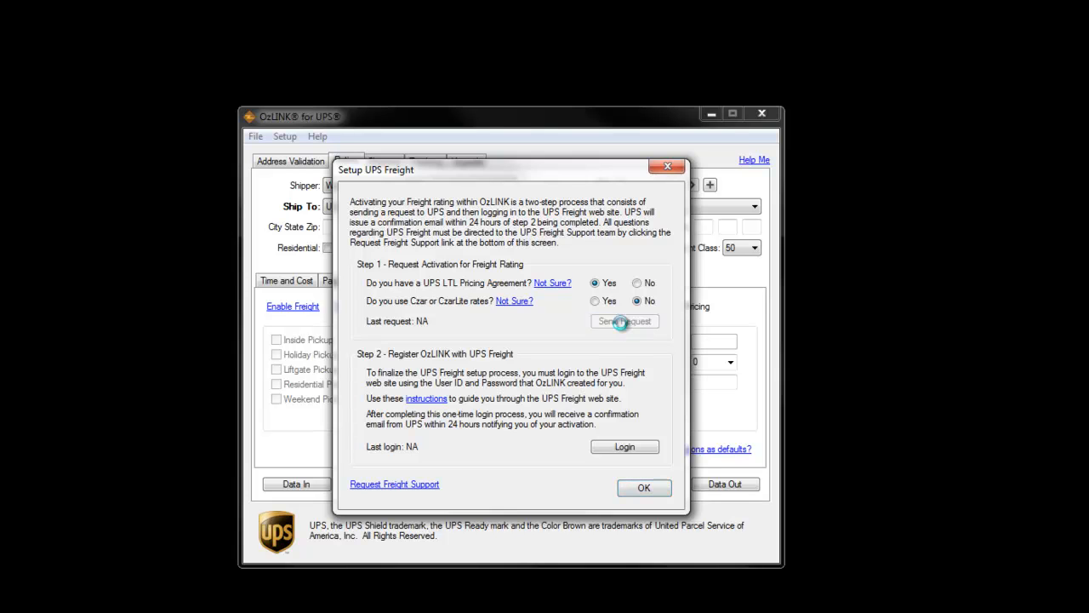
{"action": "left_click", "coordinate": [625, 320]}
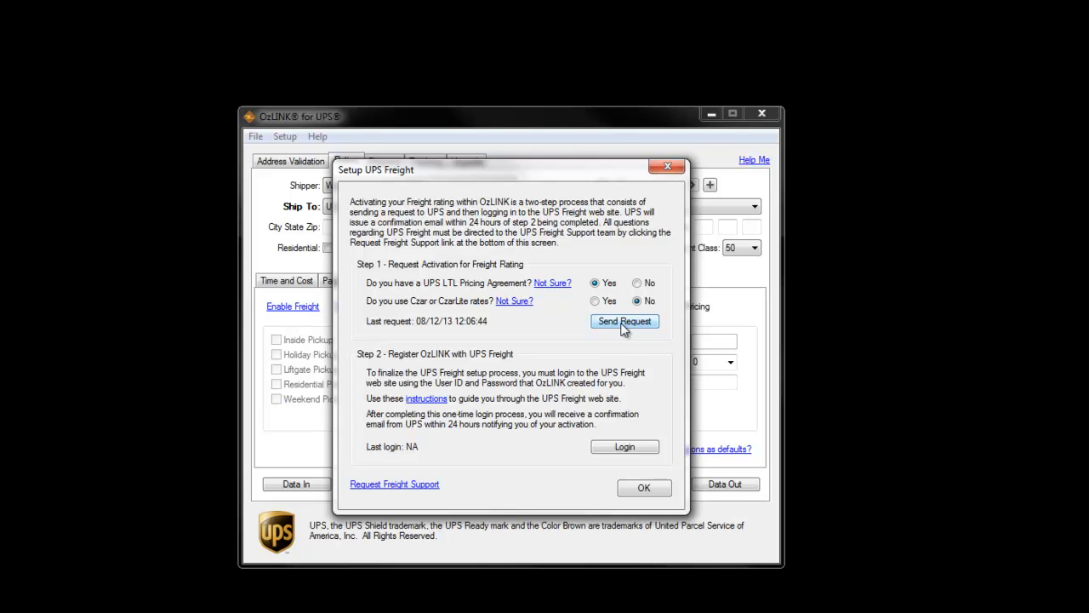
{"action": "mouse_move", "coordinate": [616, 398]}
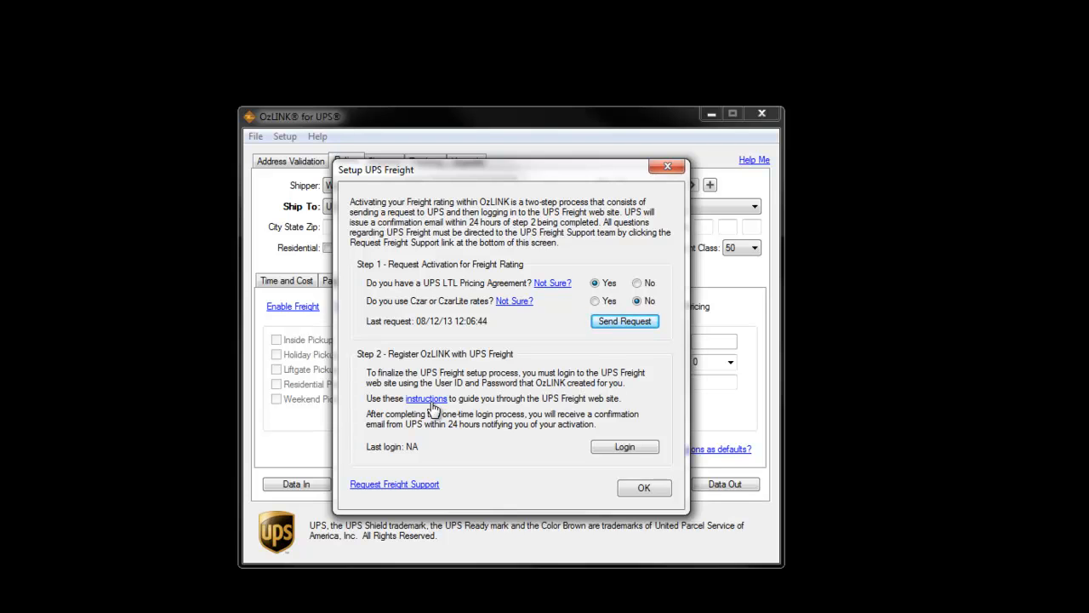
{"action": "left_click", "coordinate": [425, 398]}
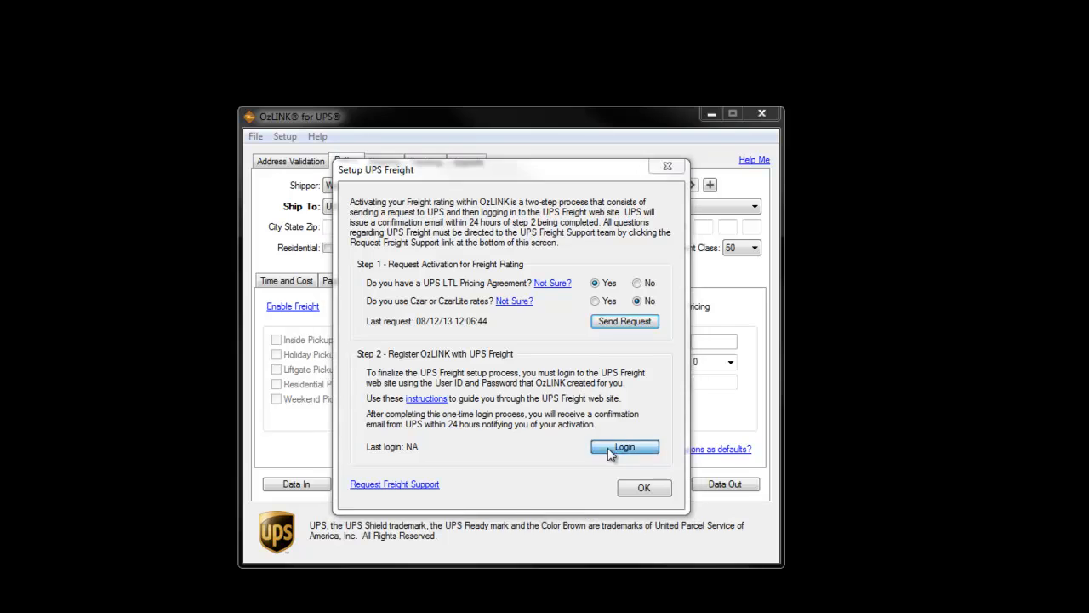
Start the UPS freight site login and paste the OzLINK-supplied User ID into the User ID box.
{"action": "left_click", "coordinate": [625, 446]}
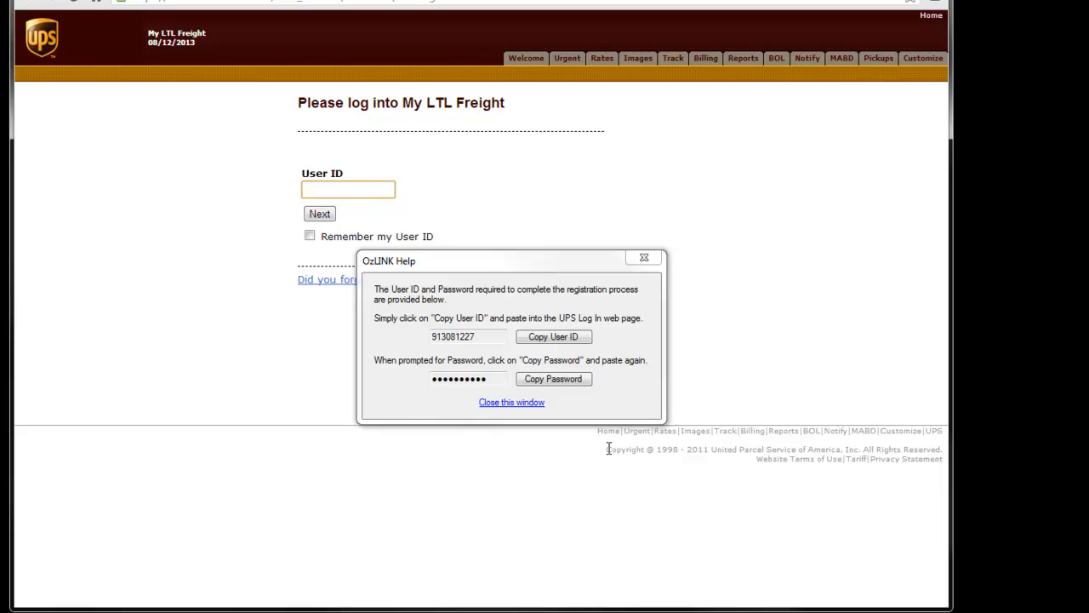
{"action": "left_click", "coordinate": [347, 189]}
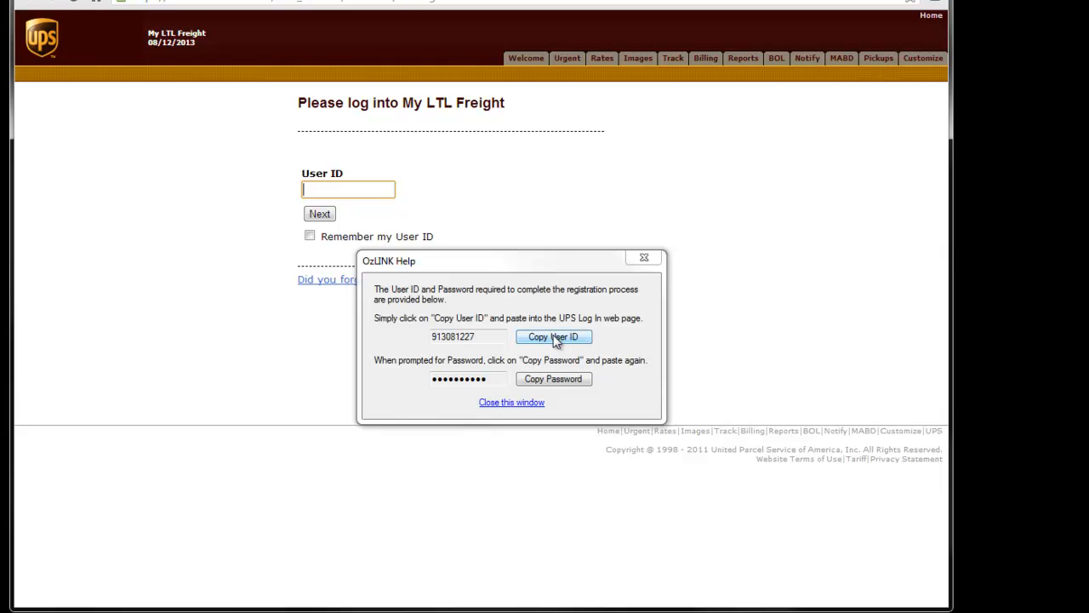
{"action": "left_click", "coordinate": [554, 337]}
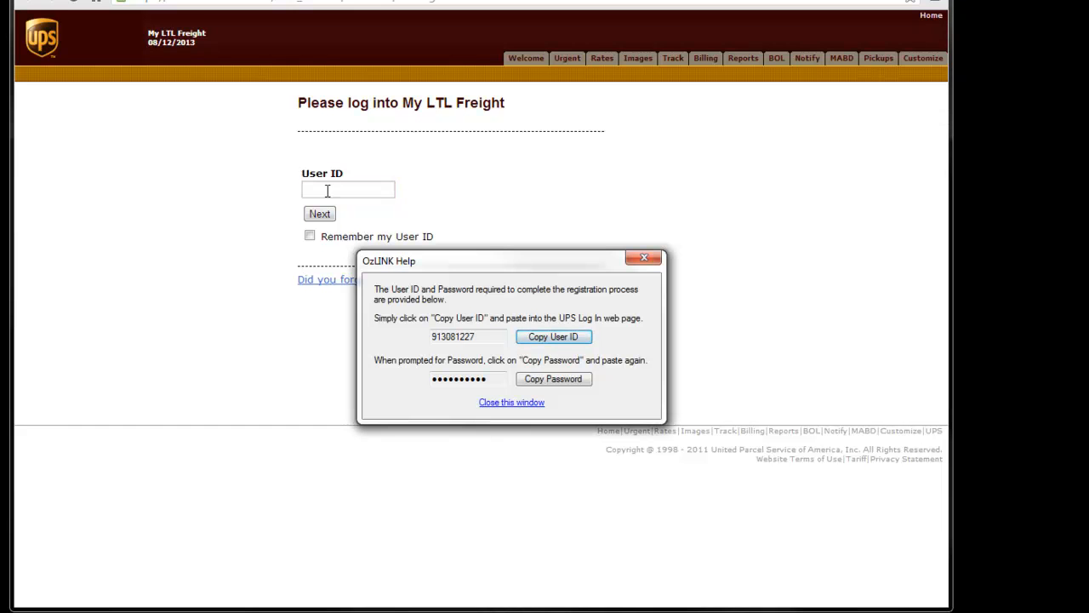
{"action": "right_click", "coordinate": [347, 189]}
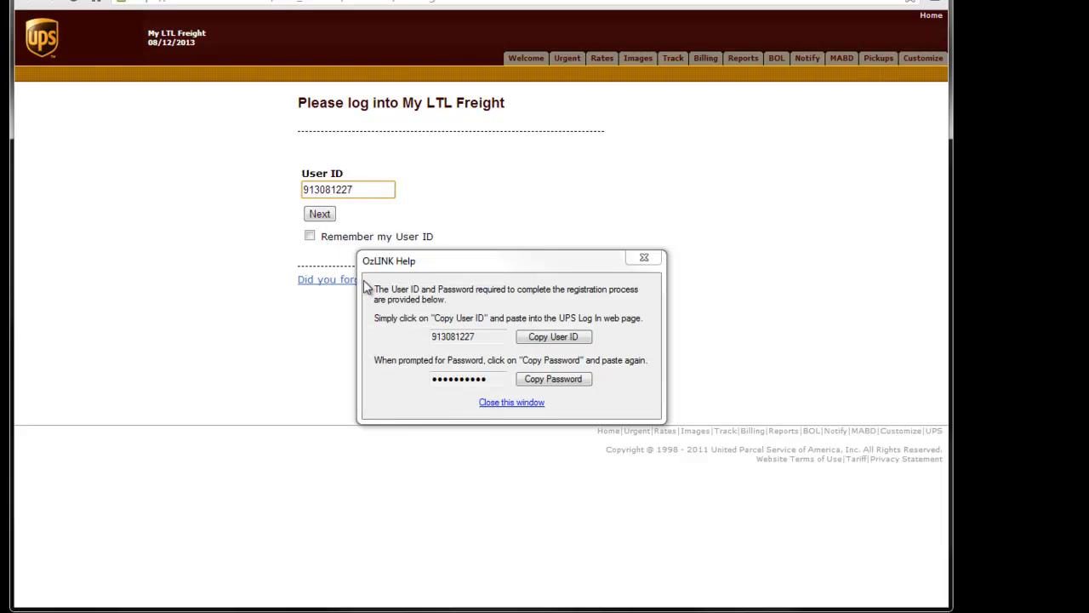
{"action": "mouse_move", "coordinate": [320, 214]}
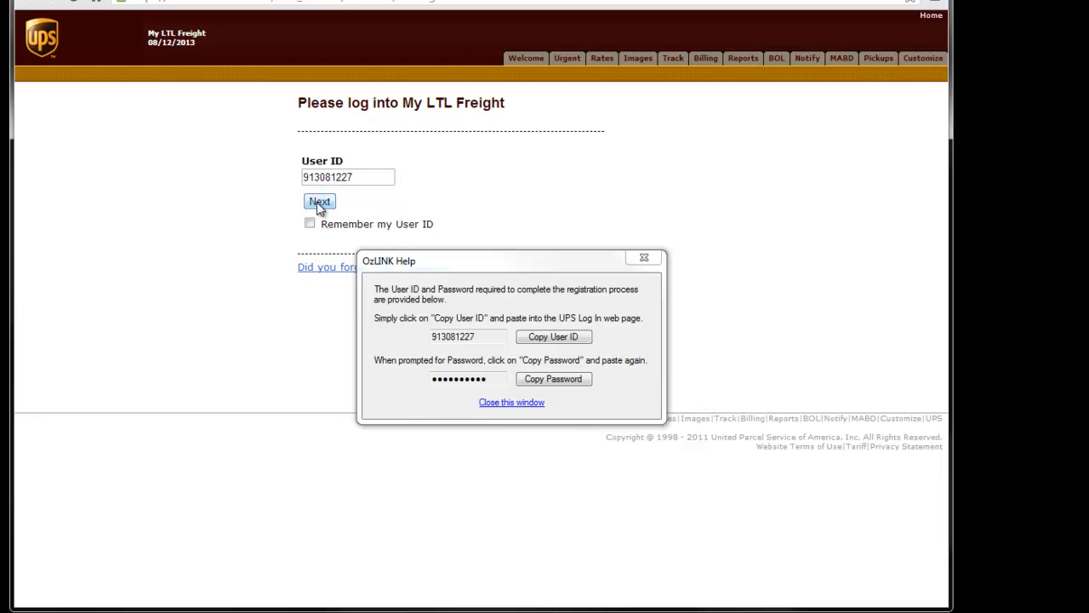
Log into My UPS with the User ID and pasted OzLINK password, reaching the Review Service Agreement page.
{"action": "left_click", "coordinate": [320, 201]}
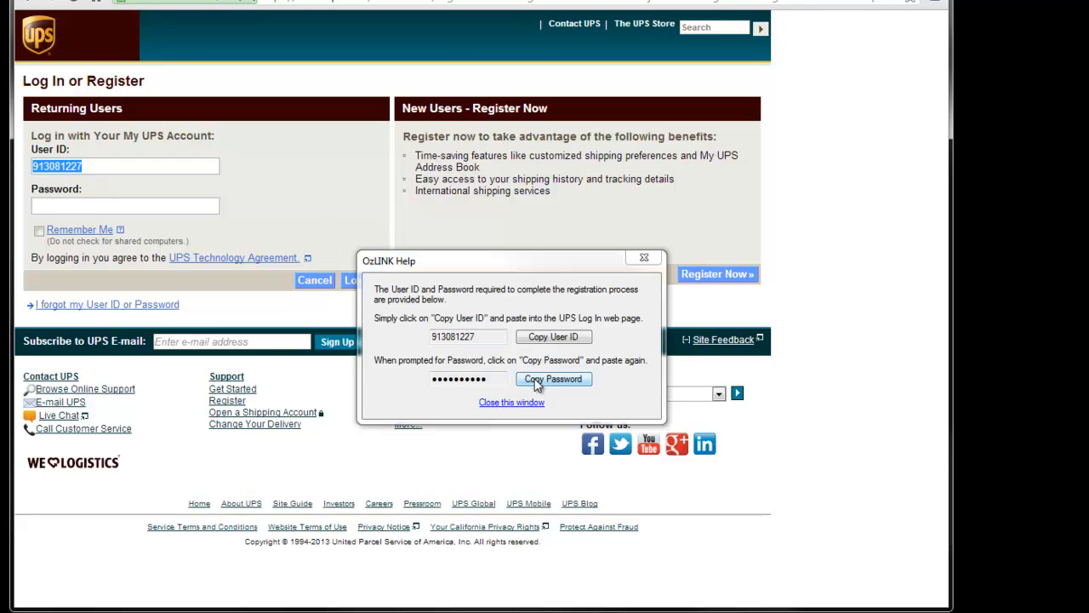
{"action": "left_click", "coordinate": [553, 378]}
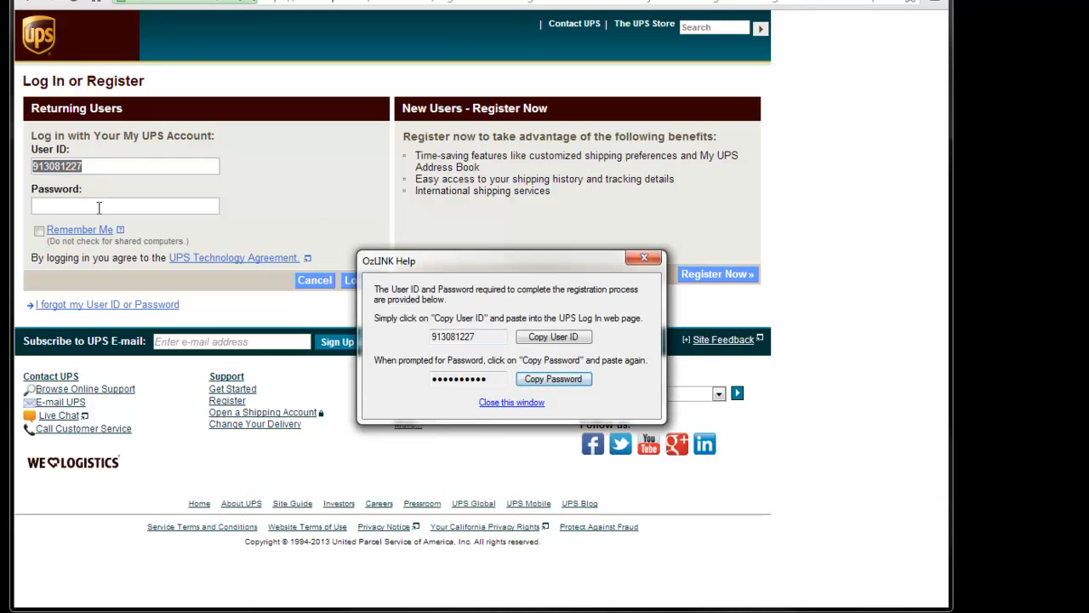
{"action": "right_click", "coordinate": [125, 204]}
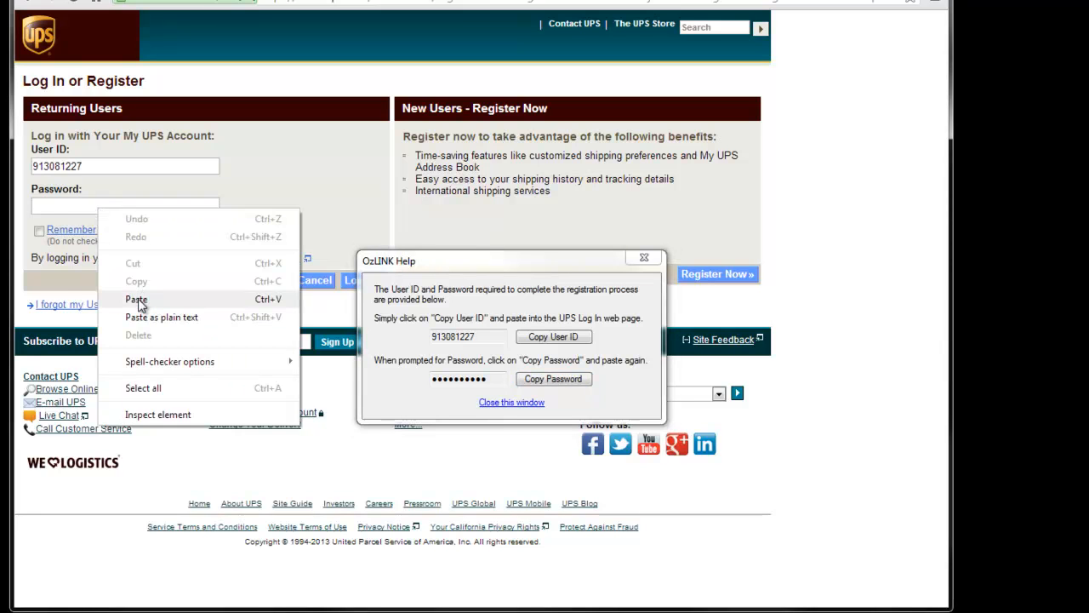
{"action": "left_click", "coordinate": [136, 300]}
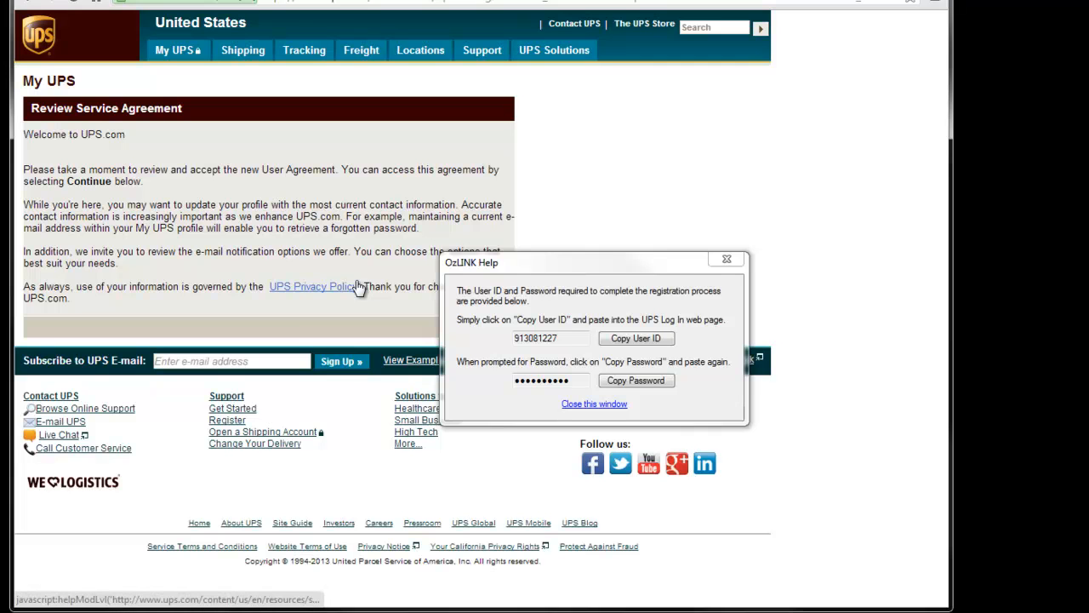
{"action": "mouse_move", "coordinate": [493, 268]}
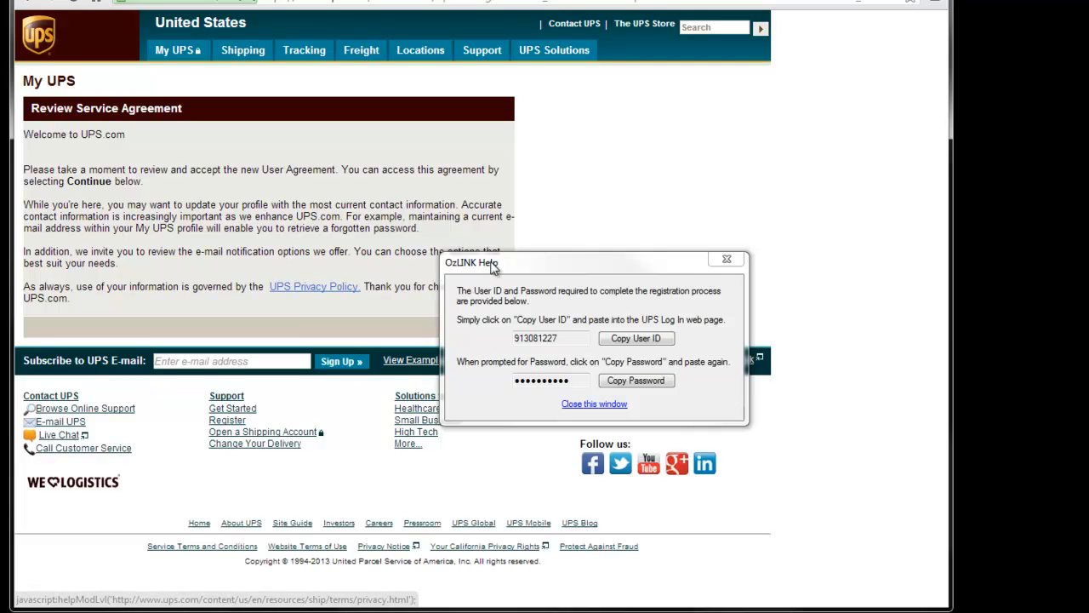
{"action": "mouse_move", "coordinate": [593, 403]}
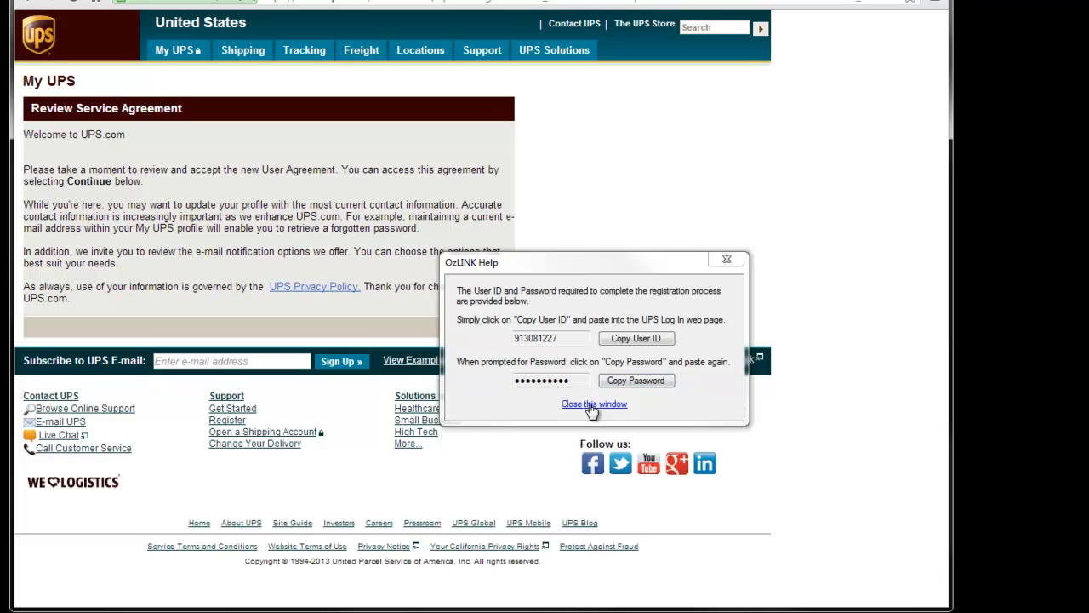
{"action": "left_click", "coordinate": [592, 403]}
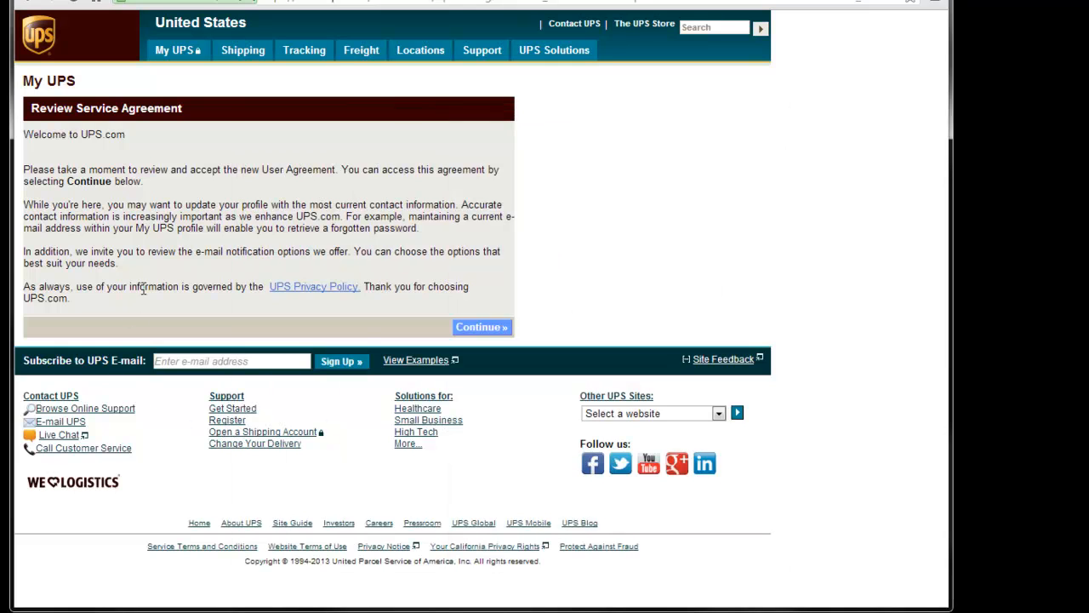
{"action": "mouse_move", "coordinate": [480, 332]}
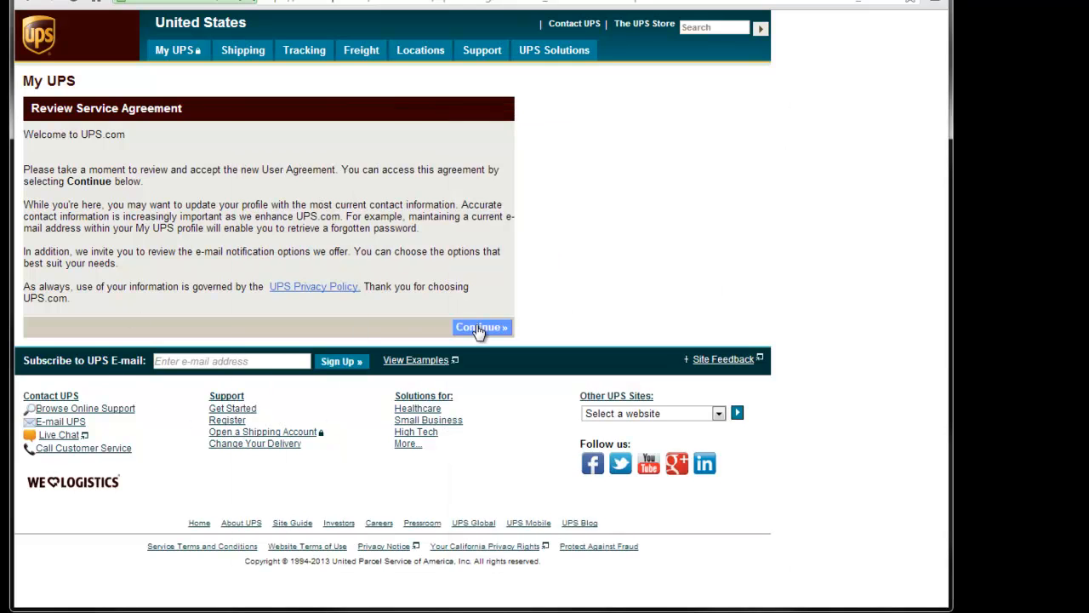
Continue through and accept the UPS service agreement to reach the My LTL Freight login page.
{"action": "left_click", "coordinate": [480, 327]}
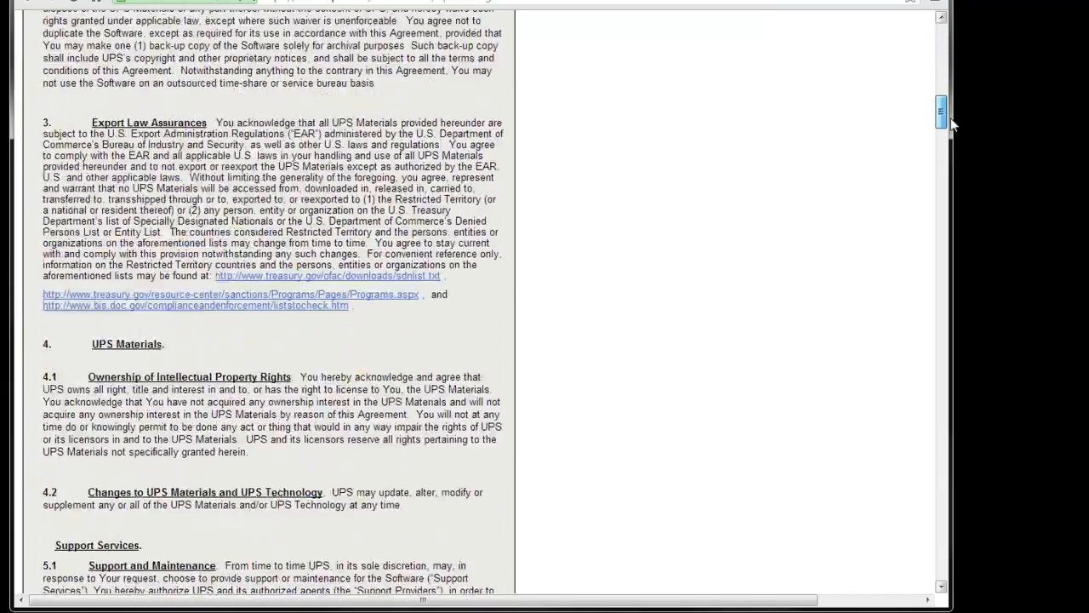
{"action": "scroll", "scroll_direction": "down", "scroll_amount": 3}
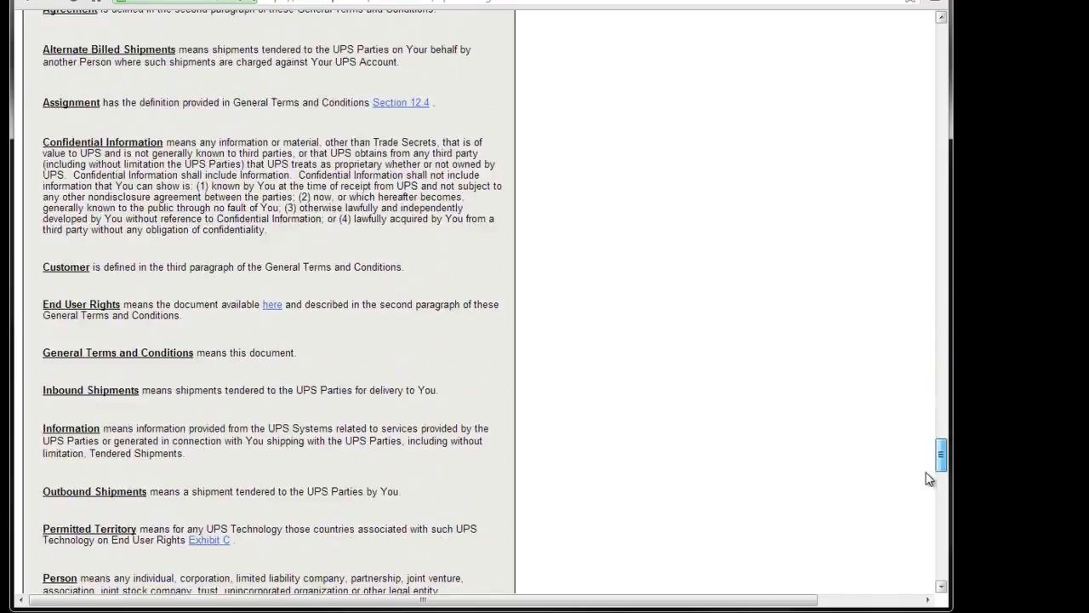
{"action": "scroll", "scroll_direction": "down", "scroll_amount": 3}
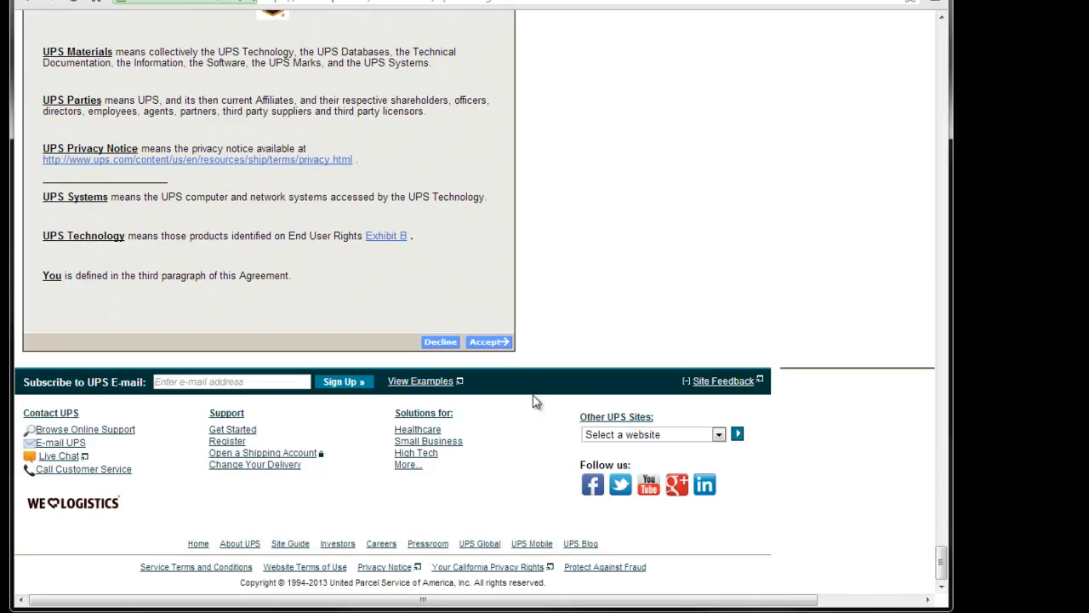
{"action": "left_click", "coordinate": [487, 341]}
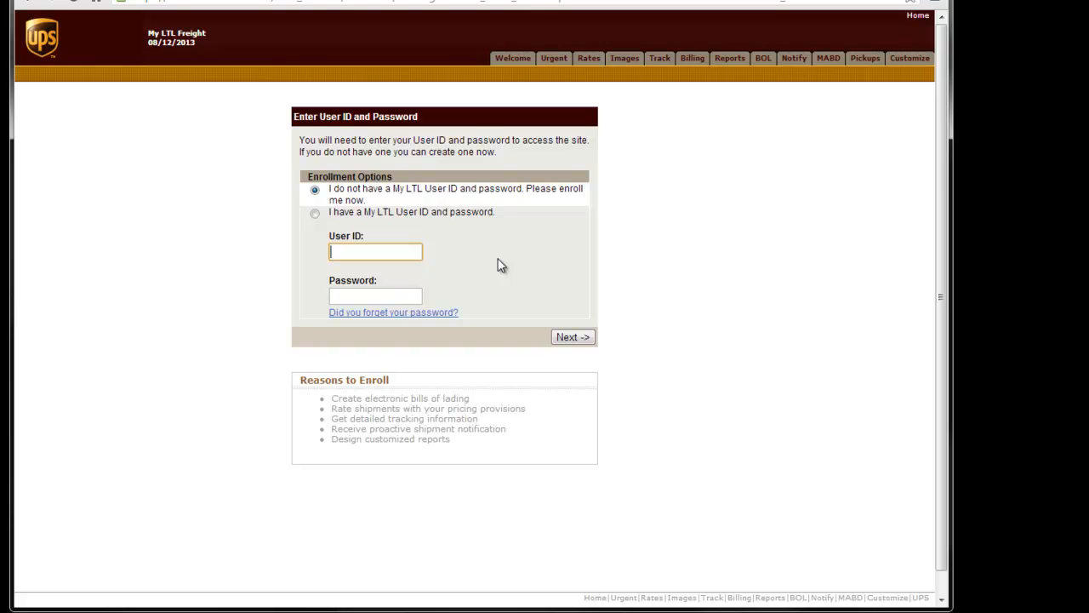
{"action": "mouse_move", "coordinate": [324, 202]}
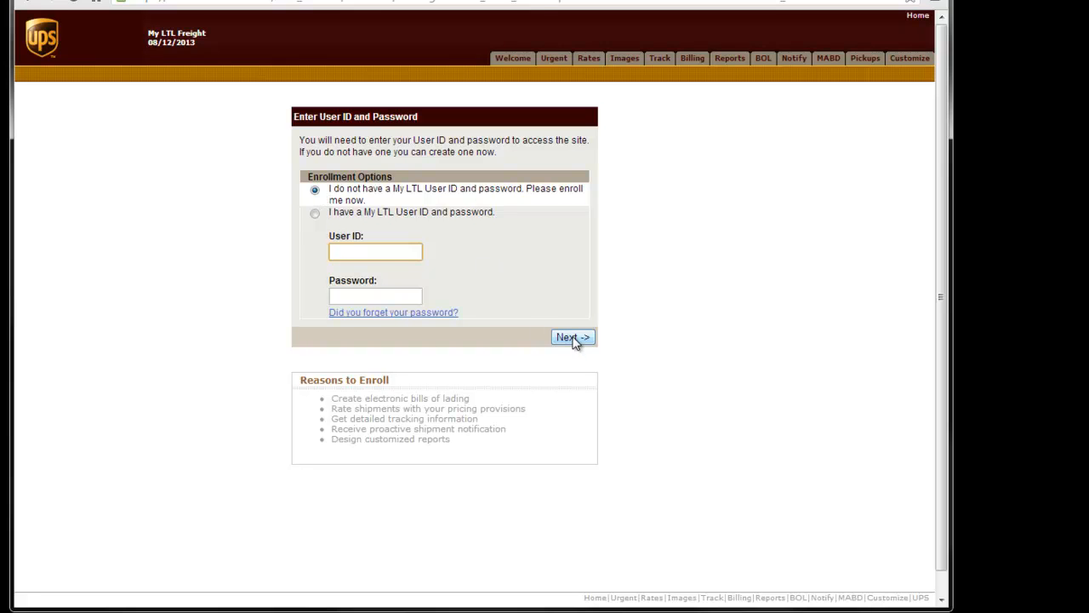
Proceed as a new user without a My LTL User ID to the negotiated rates enrollment form.
{"action": "left_click", "coordinate": [572, 337]}
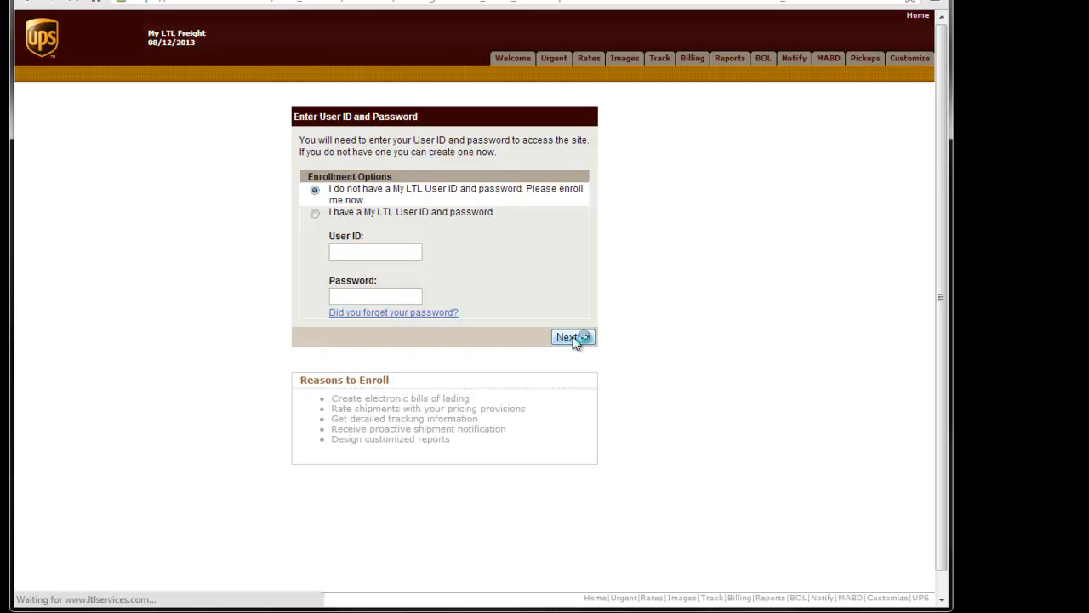
{"action": "left_click", "coordinate": [569, 337]}
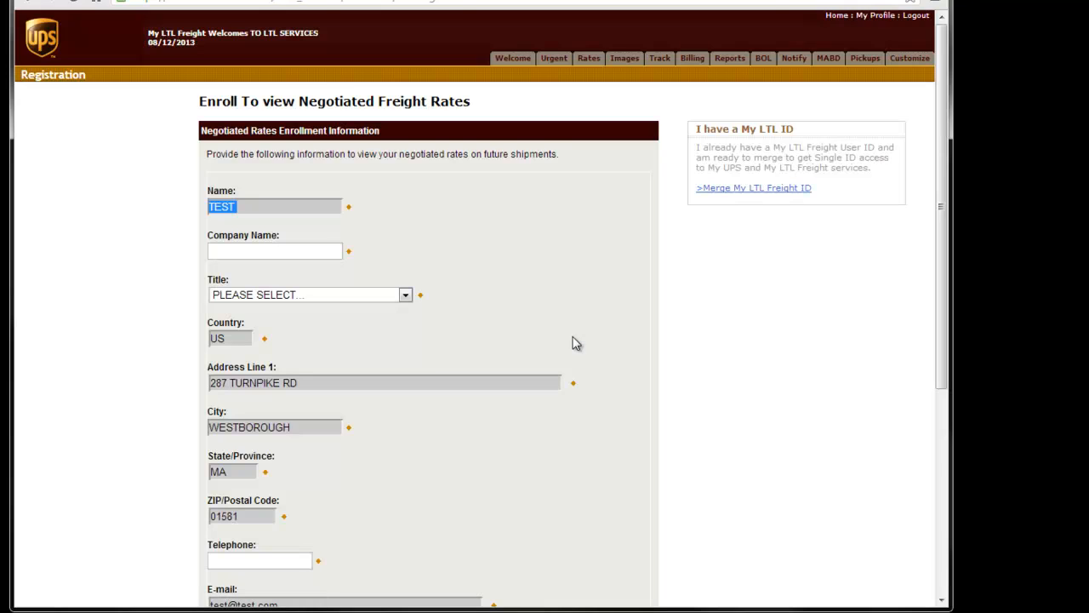
{"action": "mouse_move", "coordinate": [476, 332]}
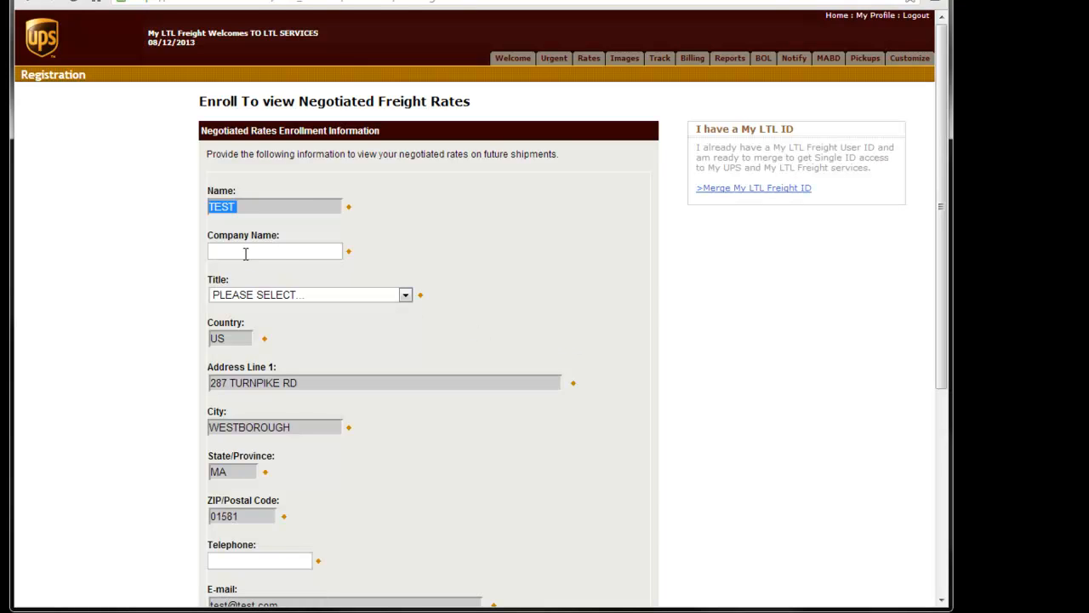
Fill in company name 'Test' and telephone 1112225 on the enrollment form.
{"action": "left_click", "coordinate": [276, 251]}
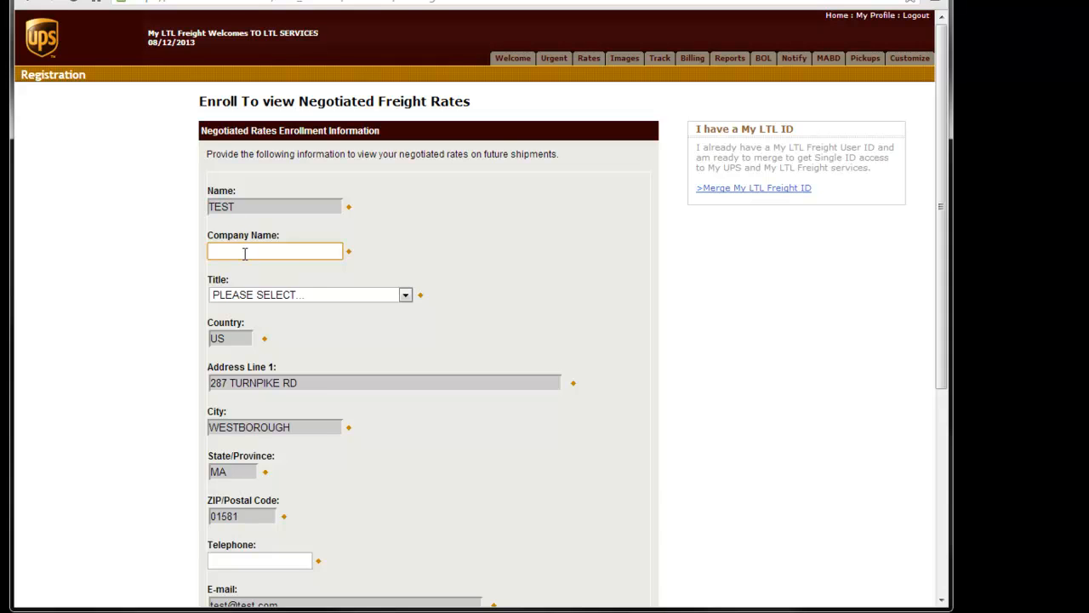
{"action": "type", "text": "TestCo"}
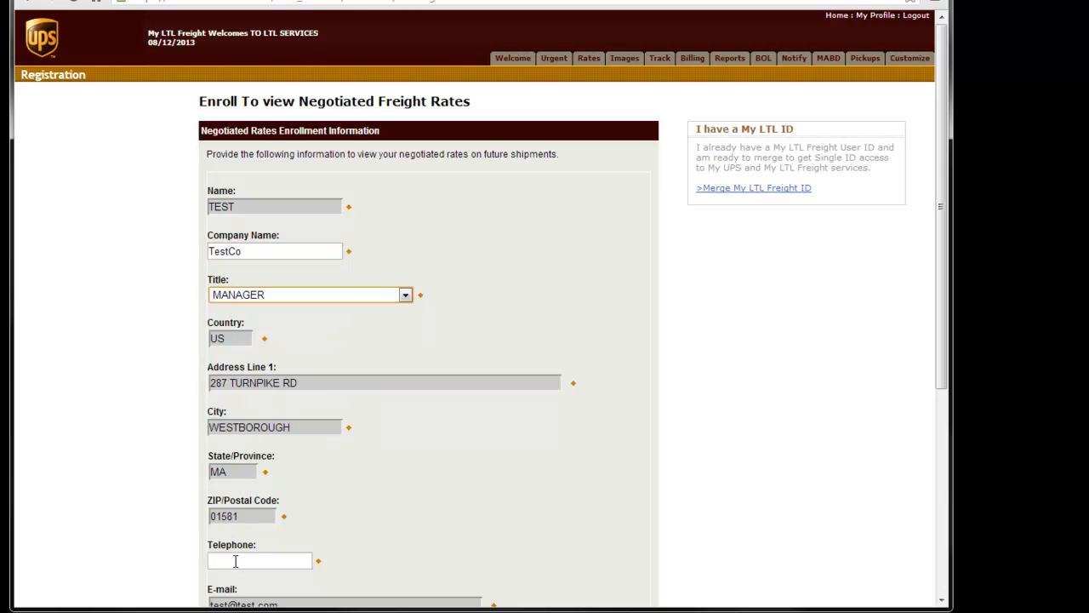
{"action": "left_click", "coordinate": [259, 560]}
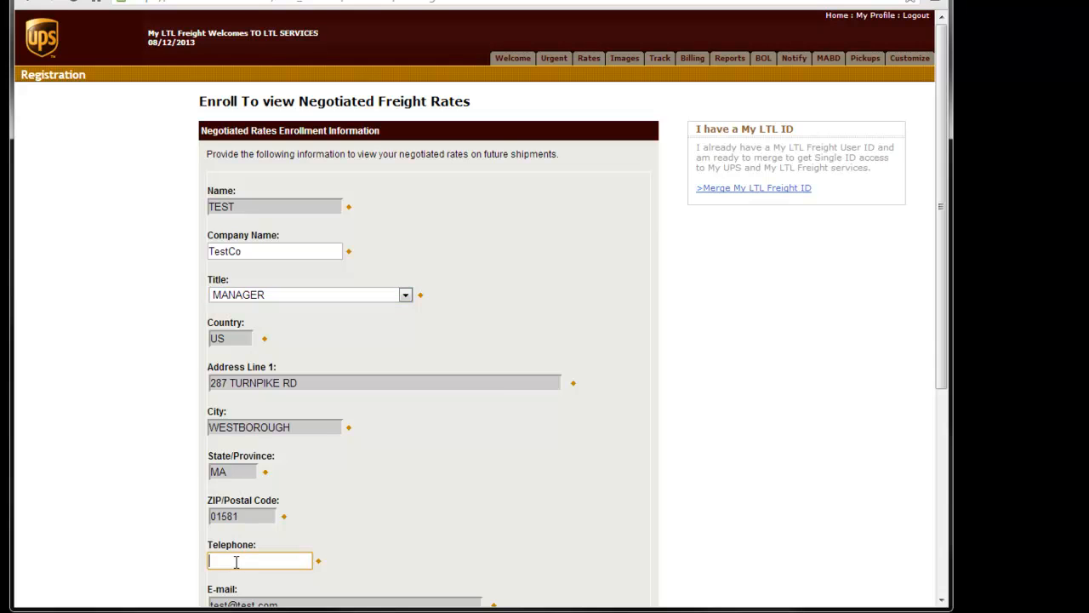
{"action": "type", "text": "1112225555"}
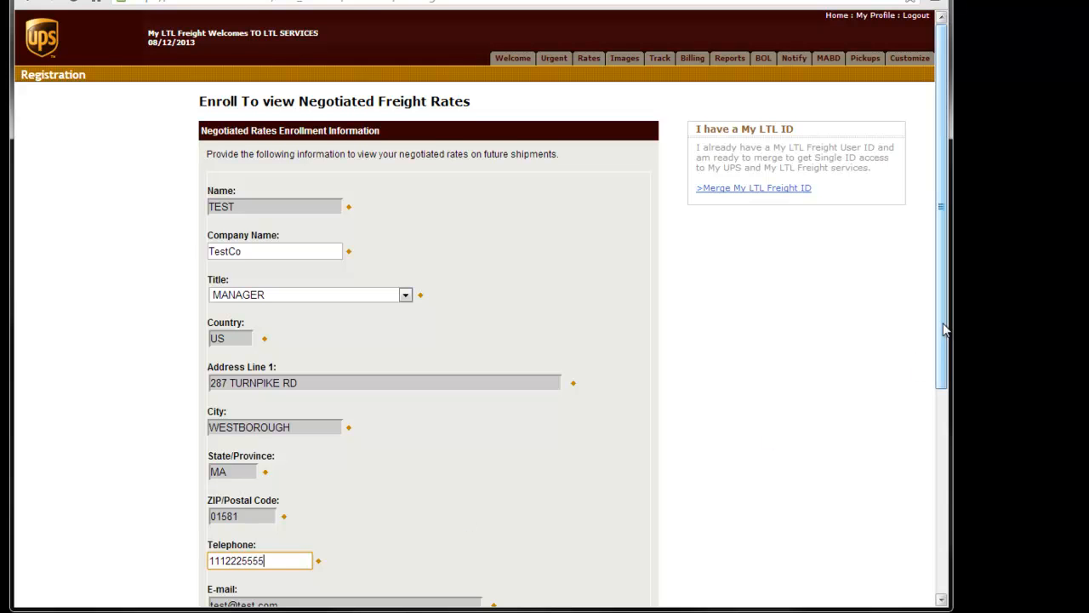
Submit the completed enrollment with Finish, reaching the registration thank-you page.
{"action": "scroll", "scroll_direction": "down", "scroll_amount": 3}
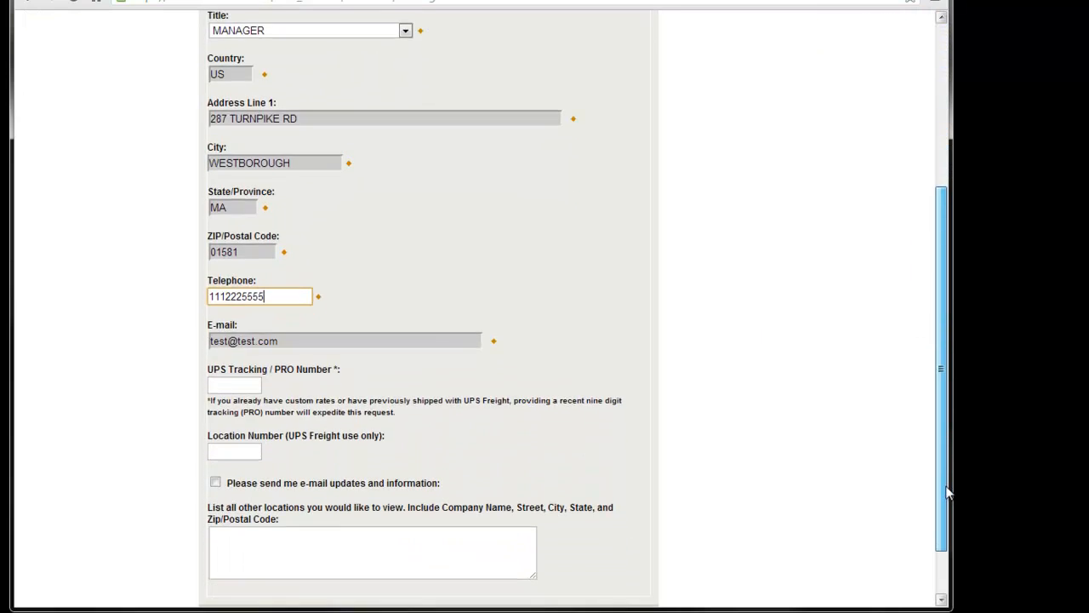
{"action": "scroll", "scroll_direction": "down", "scroll_amount": 3}
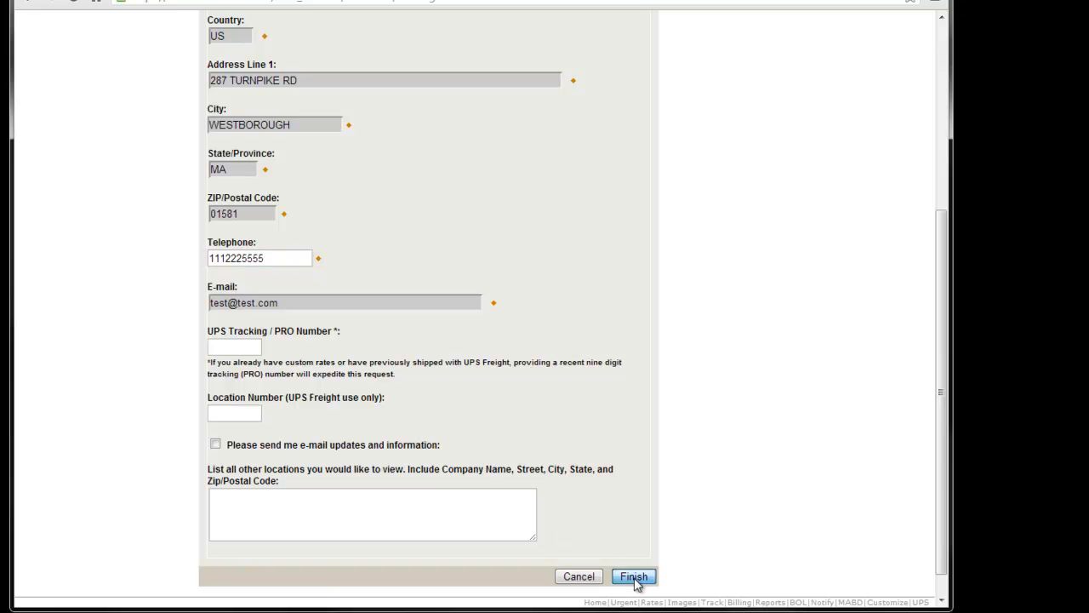
{"action": "left_click", "coordinate": [634, 575]}
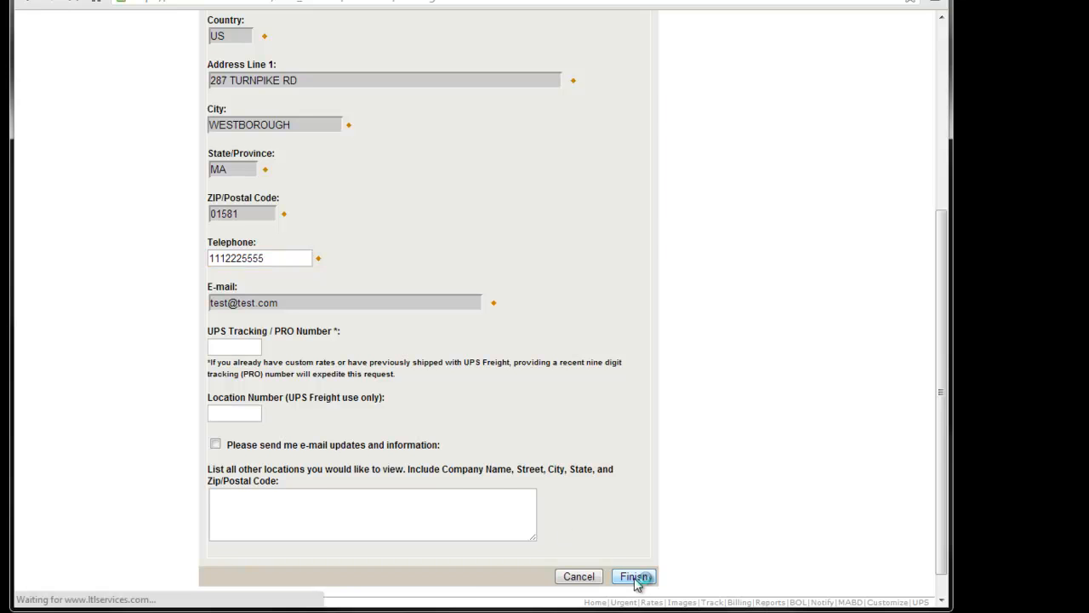
{"action": "left_click", "coordinate": [633, 576]}
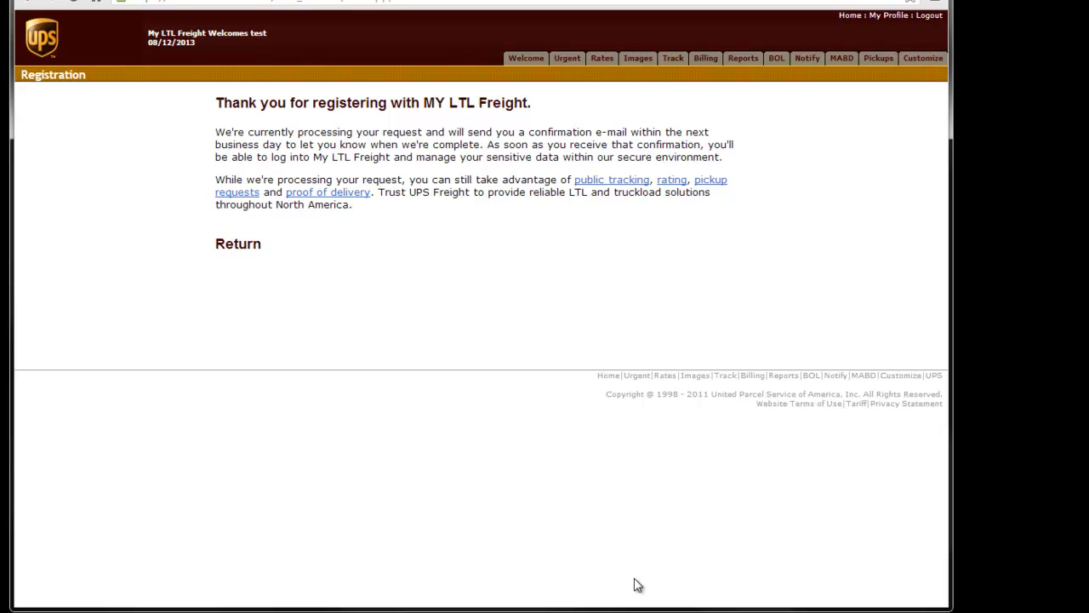
{"action": "mouse_move", "coordinate": [388, 102]}
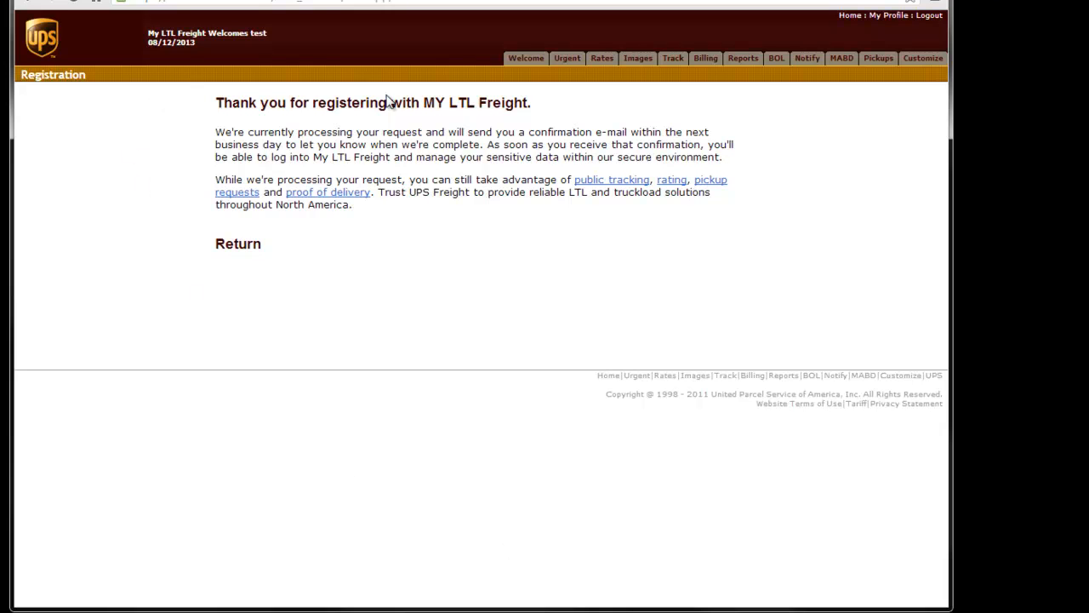
{"action": "mouse_move", "coordinate": [569, 102]}
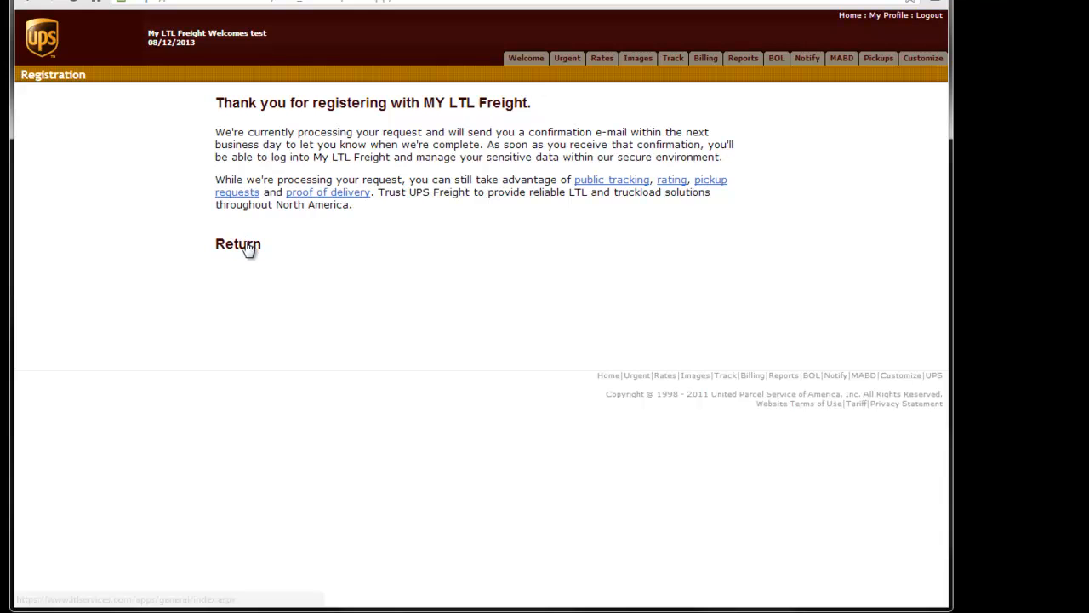
Return from the thank-you page to the My LTL Freight home page.
{"action": "left_click", "coordinate": [238, 246]}
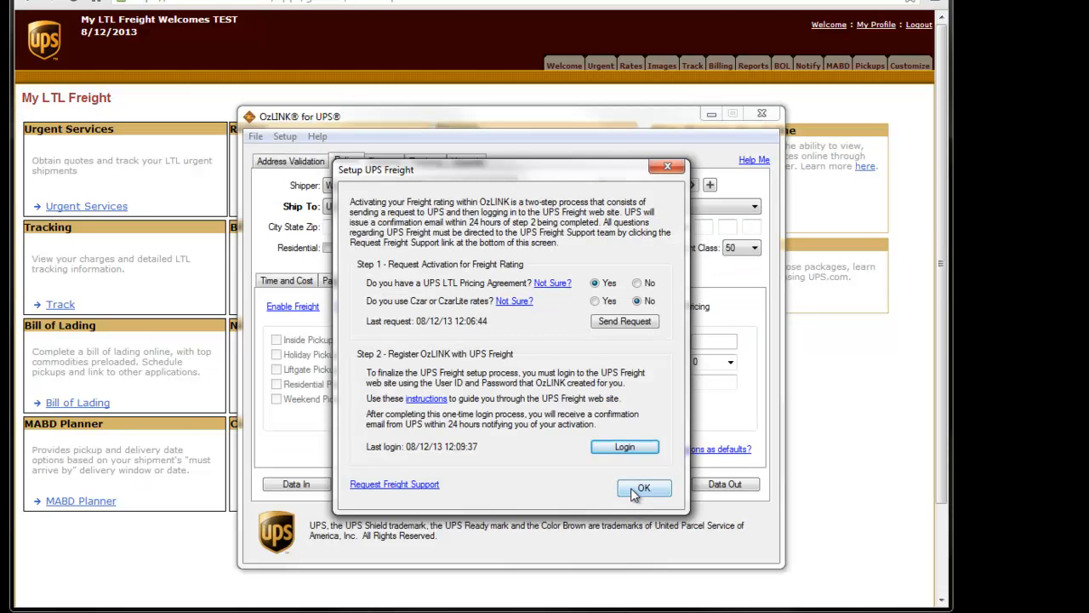
Close Setup UPS Freight and enable Display UPS Ground with Freight Pricing alongside UPS Freight LTL.
{"action": "left_click", "coordinate": [644, 487]}
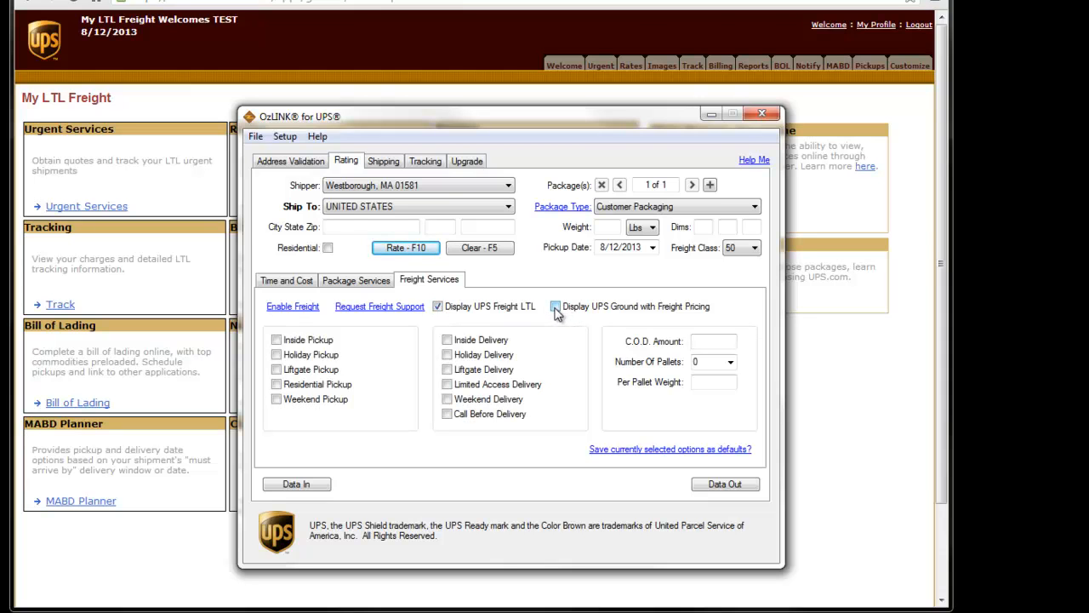
{"action": "left_click", "coordinate": [555, 306]}
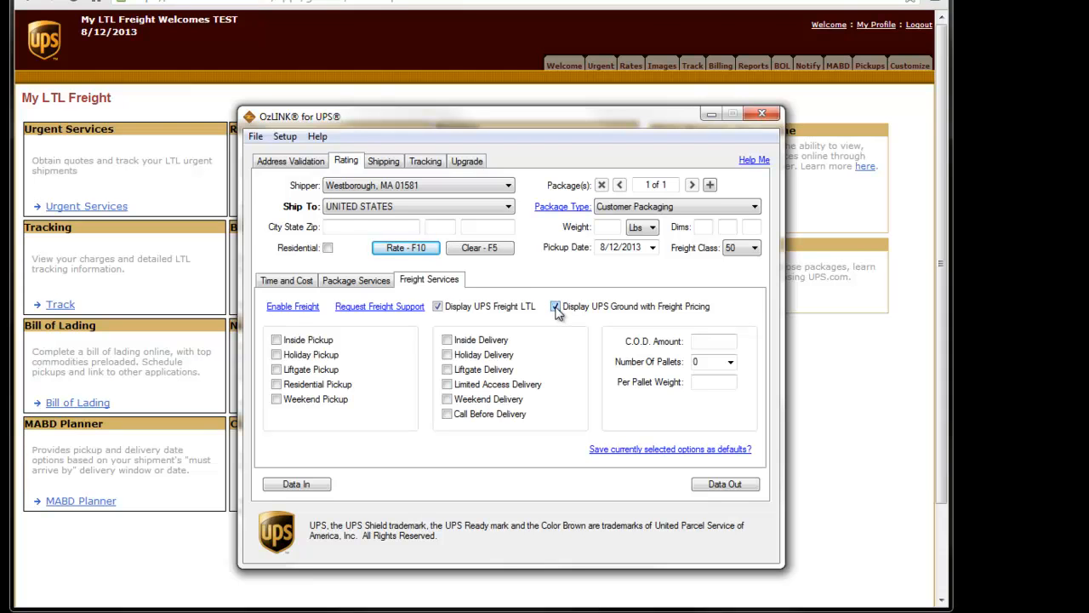